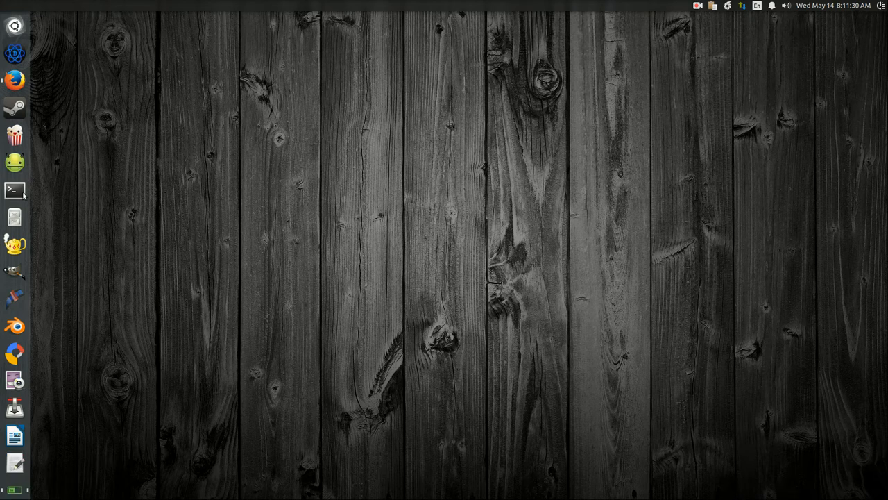
Launch a new terminal window from the Unity launcher.
left_click(14, 191)
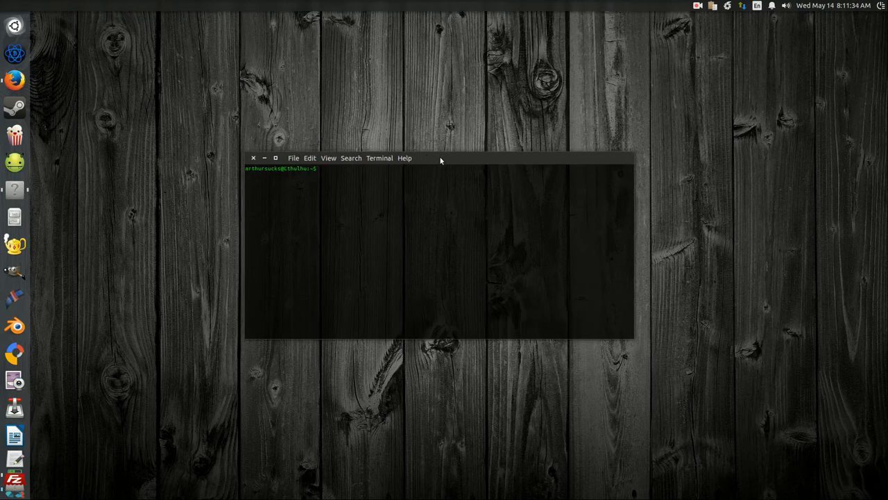
Move the terminal window nearer the centre of the screen.
left_click_drag(440, 158, 475, 175)
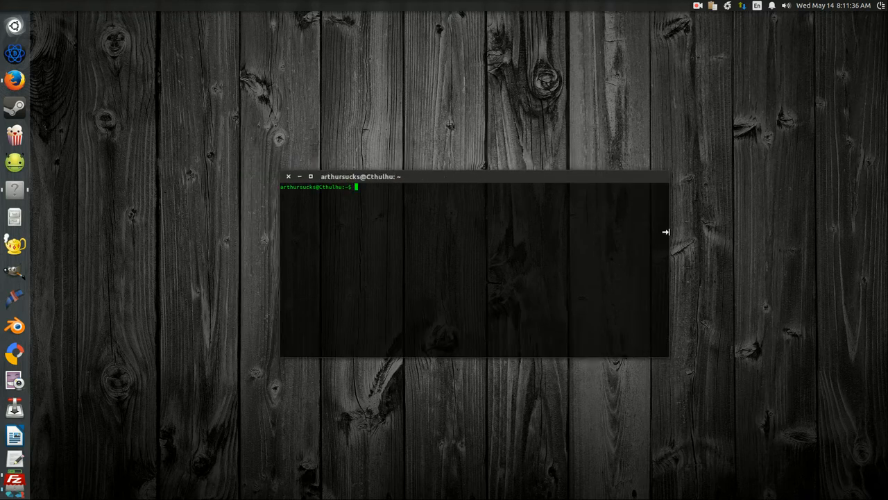
mouse_move(542, 219)
type("apg")
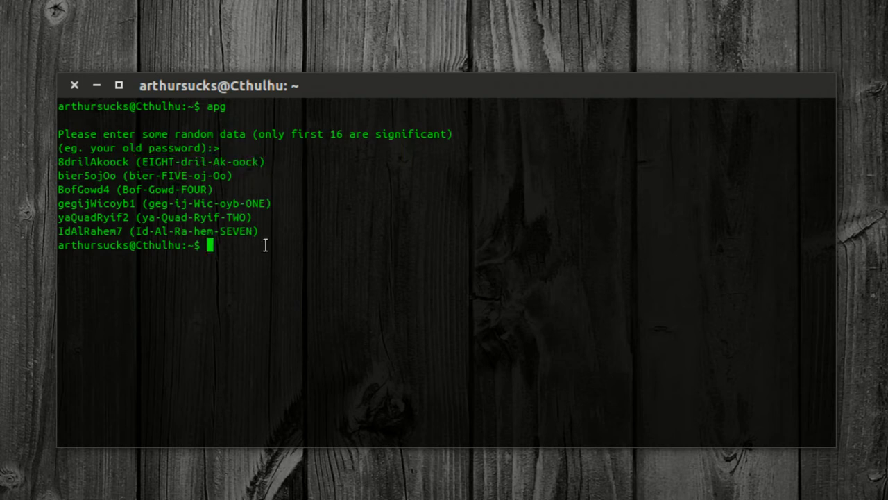
mouse_move(283, 250)
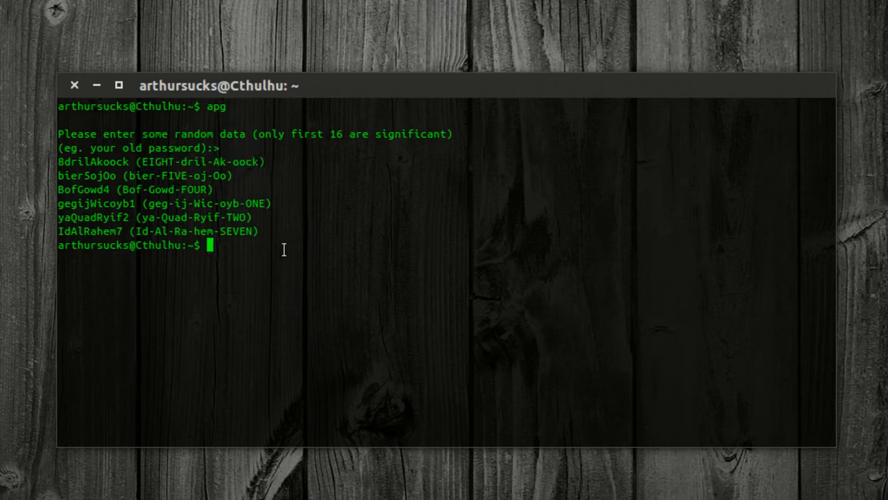
Run apg -m 16 to generate passwords with a 16-character minimum length.
type("apg")
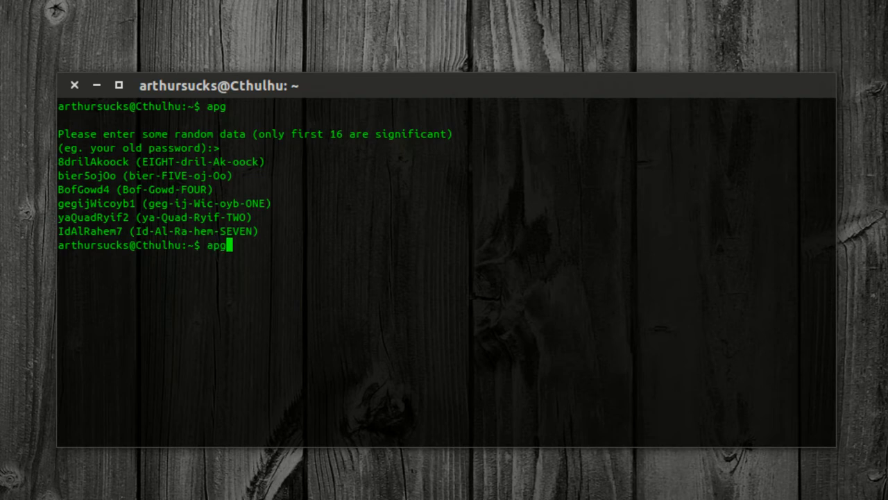
type("-m 16")
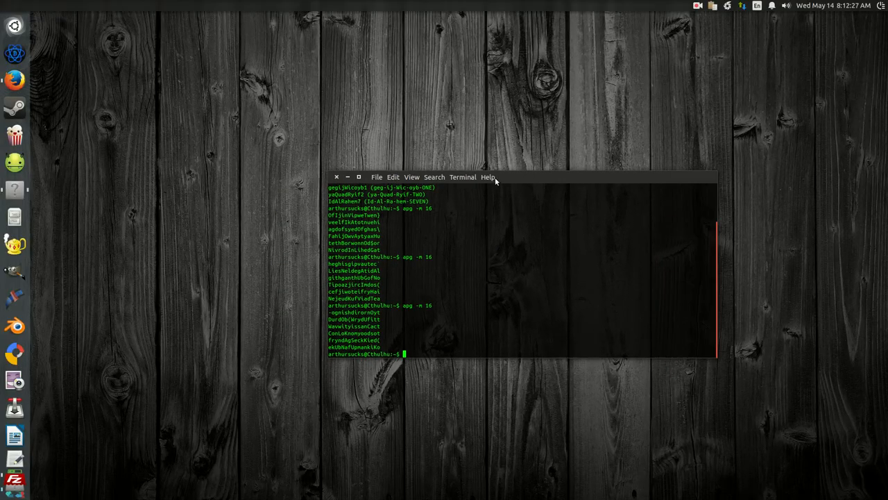
mouse_move(526, 178)
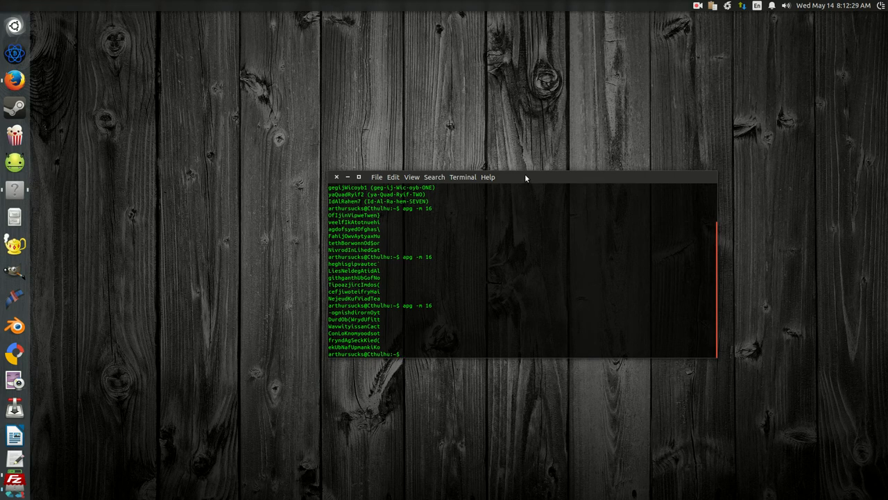